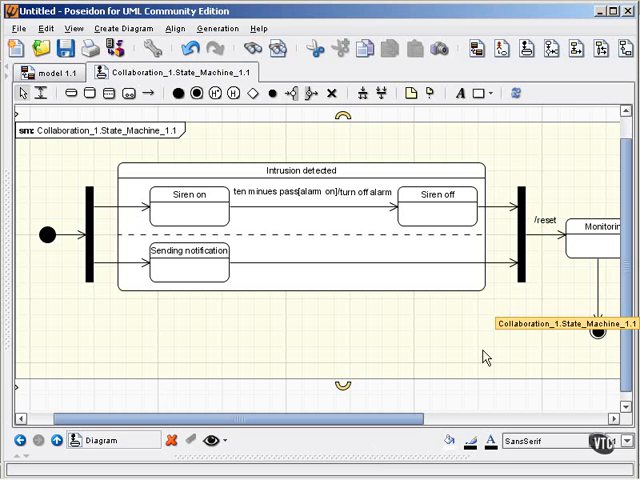
{"action": "mouse_move", "coordinate": [480, 176]}
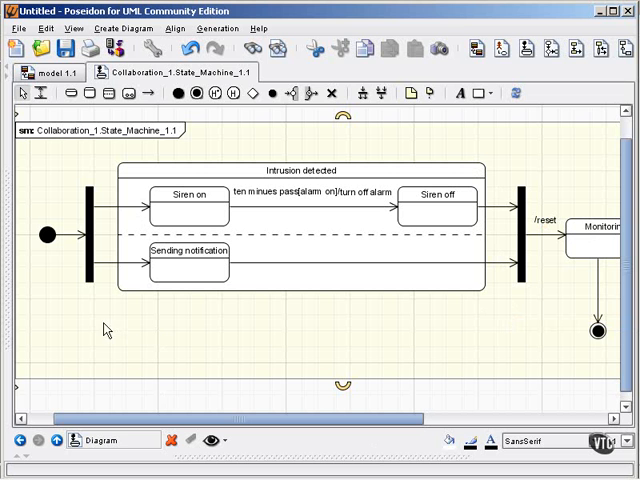
{"action": "mouse_move", "coordinate": [78, 180]}
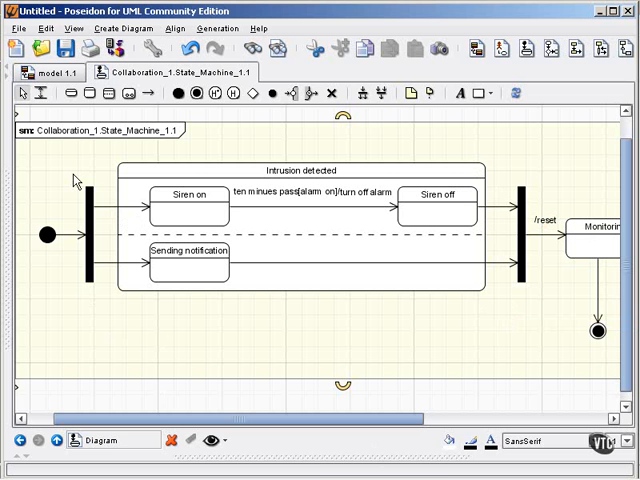
{"action": "mouse_move", "coordinate": [520, 322]}
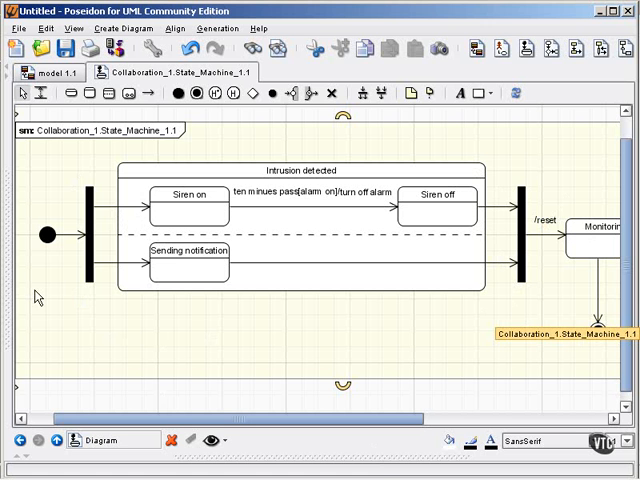
{"action": "mouse_move", "coordinate": [62, 264]}
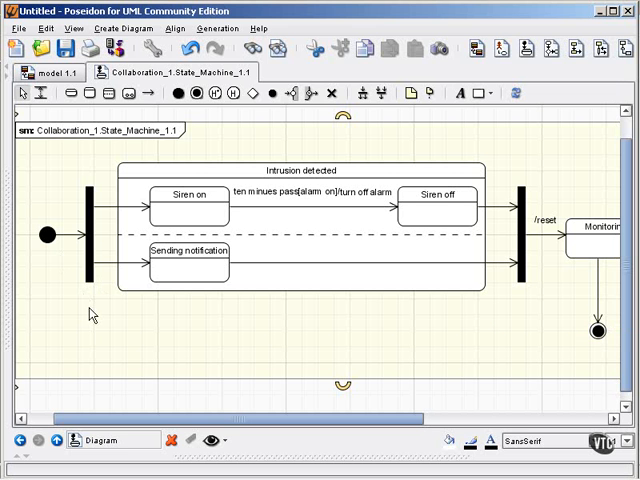
{"action": "mouse_move", "coordinate": [90, 312]}
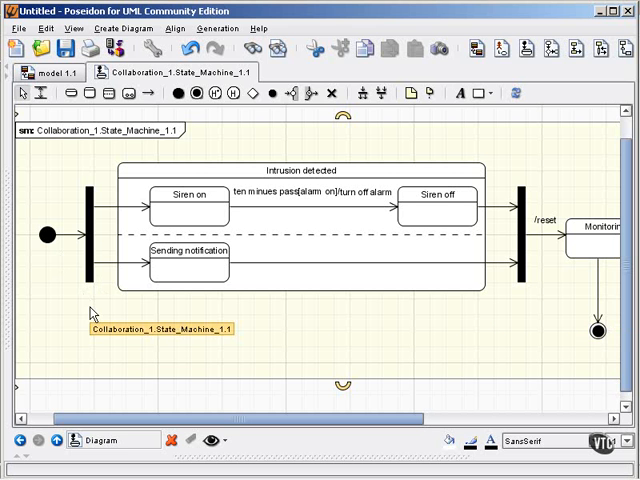
{"action": "mouse_move", "coordinate": [516, 308]}
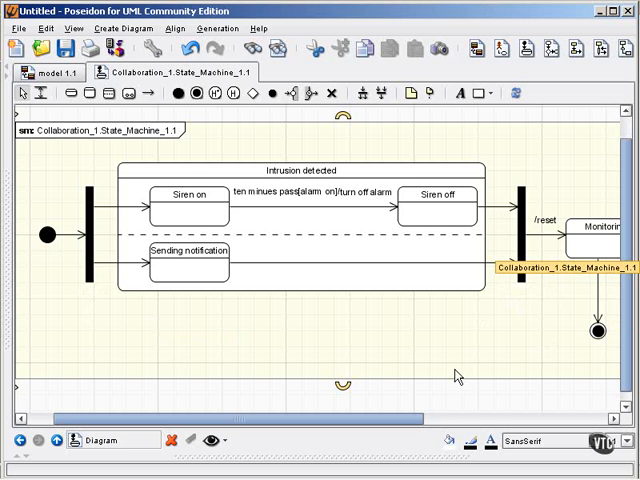
{"action": "mouse_move", "coordinate": [308, 348]}
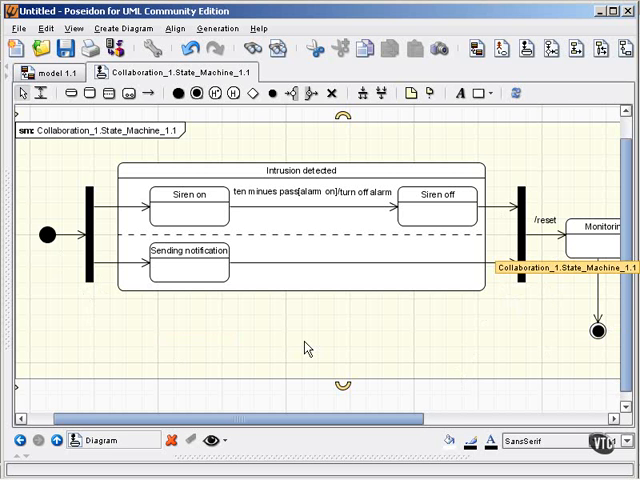
{"action": "mouse_move", "coordinate": [496, 296]}
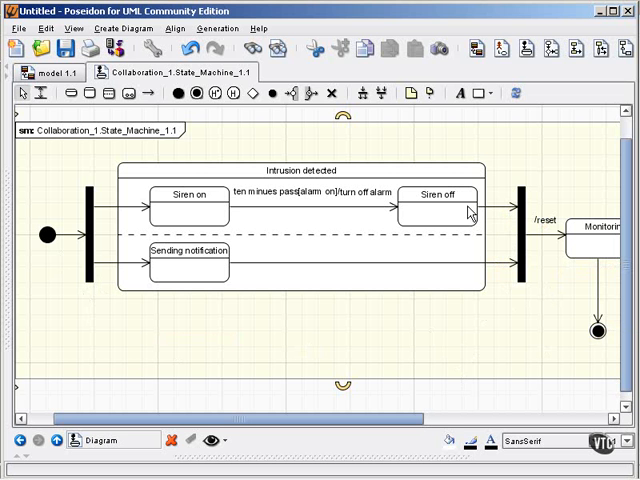
{"action": "mouse_move", "coordinate": [510, 240]}
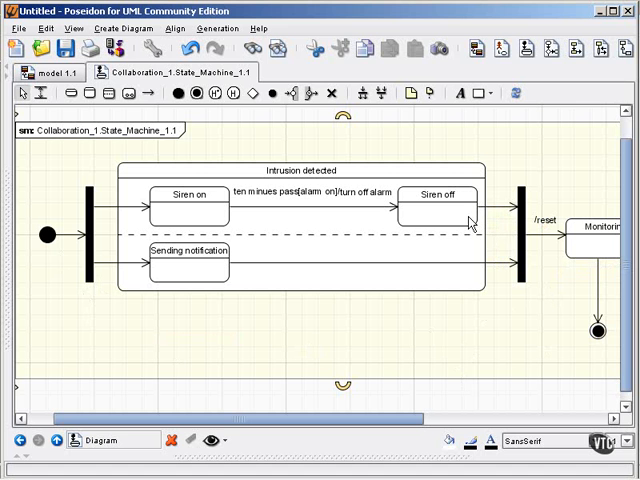
{"action": "mouse_move", "coordinate": [600, 276]}
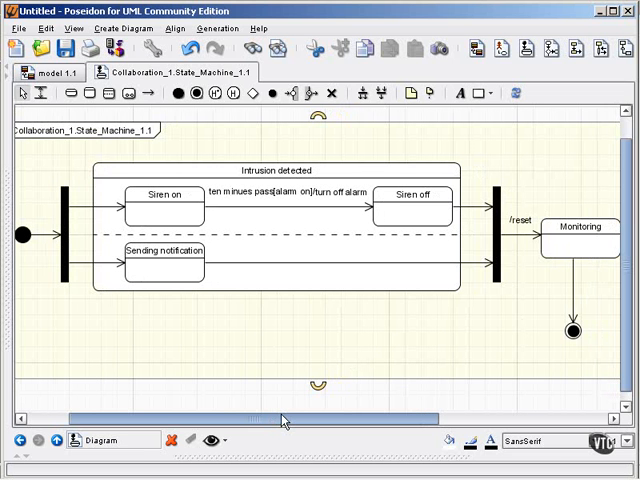
{"action": "mouse_move", "coordinate": [252, 300]}
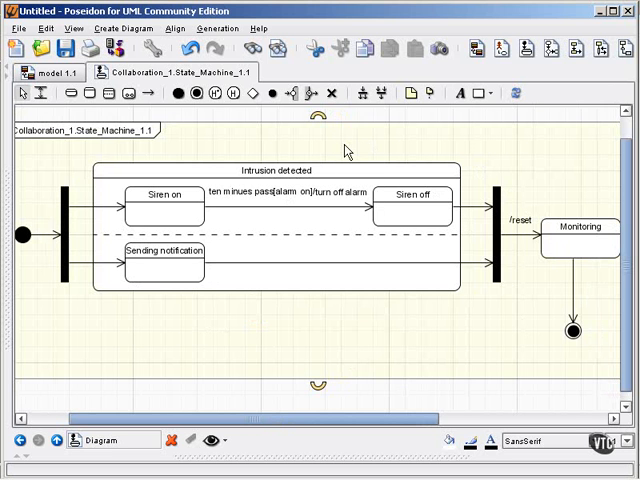
{"action": "mouse_move", "coordinate": [258, 352]}
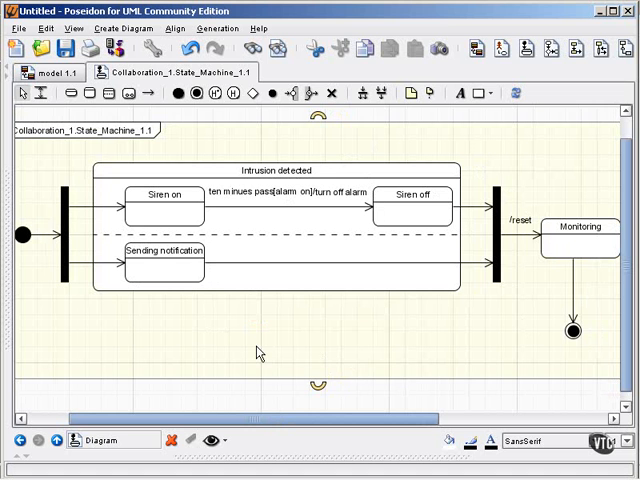
{"action": "mouse_move", "coordinate": [132, 336]}
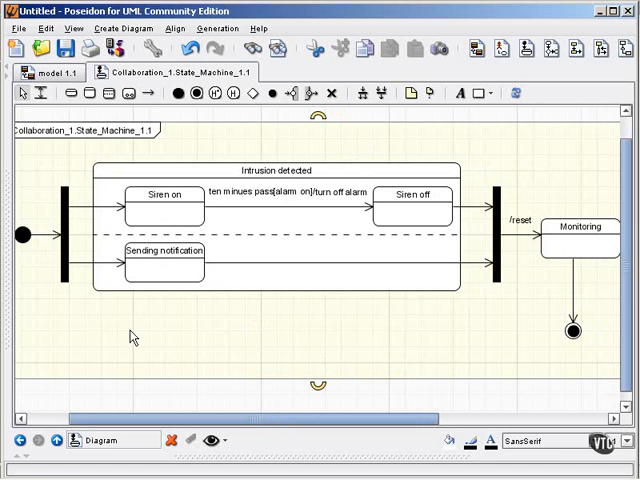
{"action": "mouse_move", "coordinate": [172, 208]}
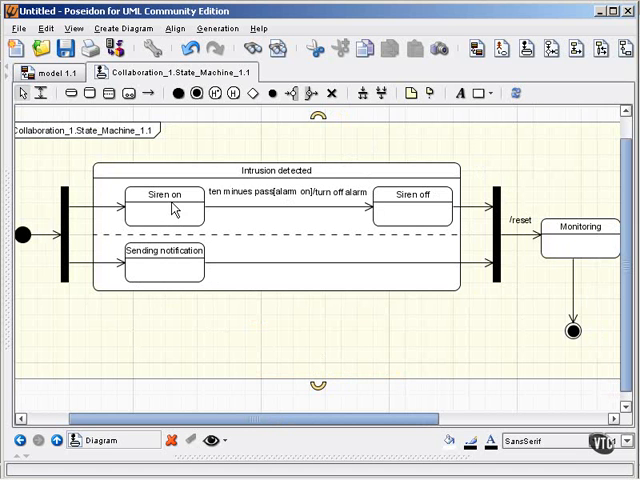
{"action": "mouse_move", "coordinate": [172, 272]}
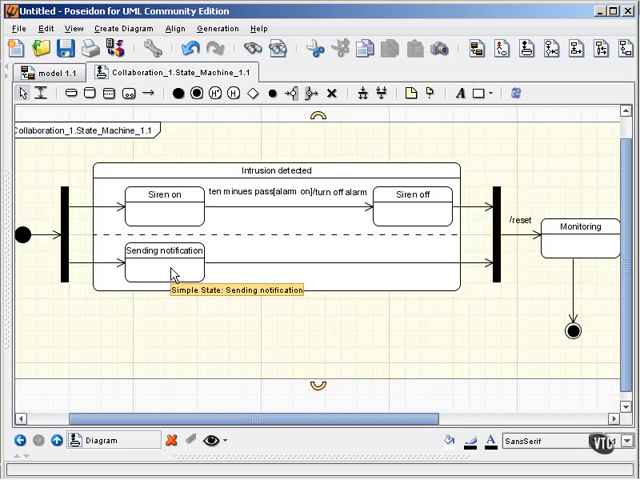
{"action": "mouse_move", "coordinate": [180, 310]}
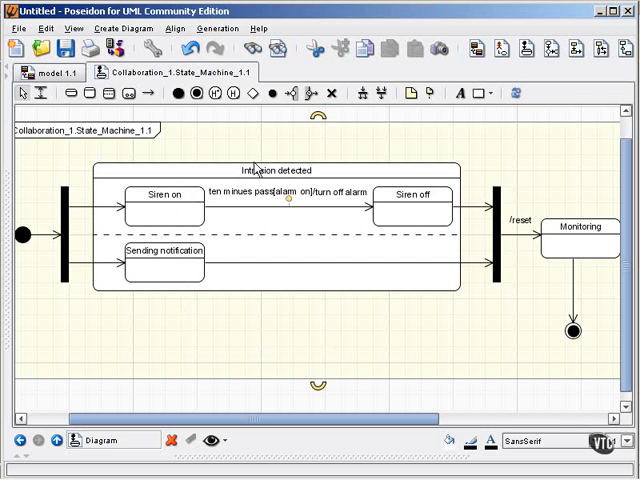
{"action": "mouse_move", "coordinate": [244, 148]}
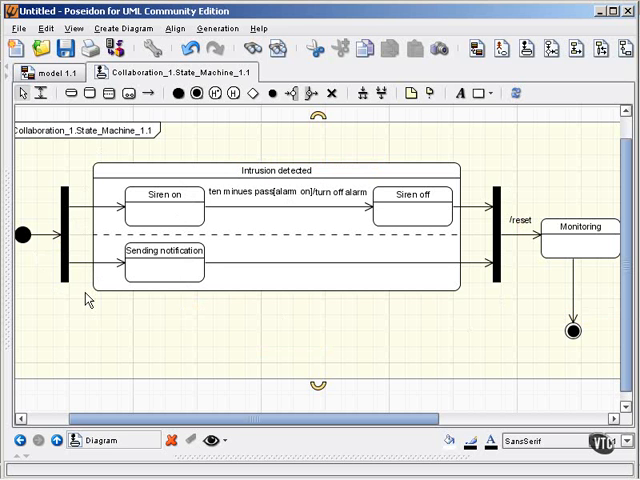
{"action": "mouse_move", "coordinate": [28, 262]}
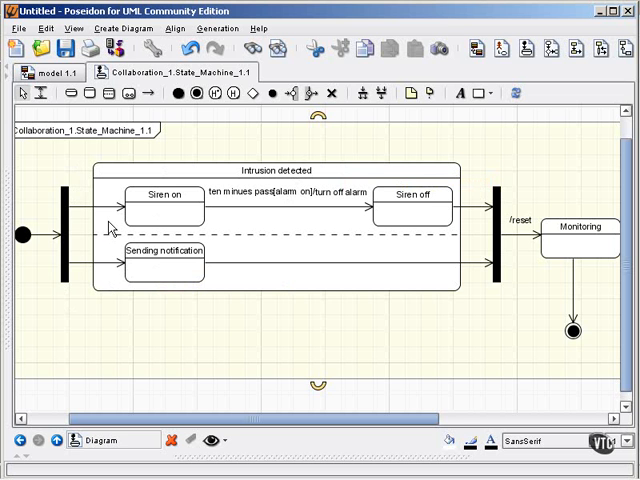
{"action": "mouse_move", "coordinate": [388, 226]}
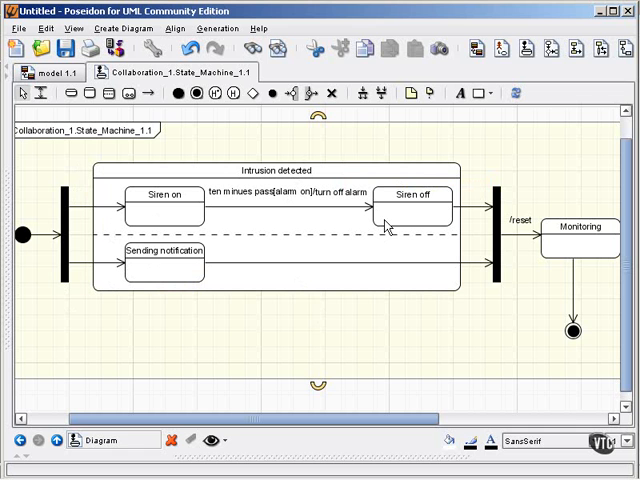
{"action": "mouse_move", "coordinate": [284, 208]}
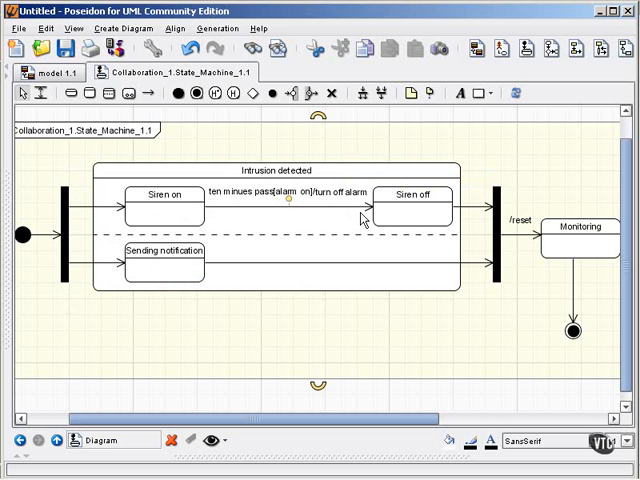
{"action": "mouse_move", "coordinate": [422, 216]}
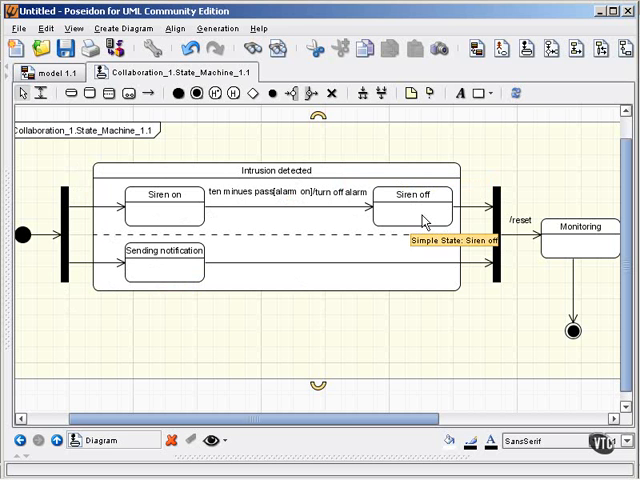
{"action": "mouse_move", "coordinate": [512, 278]}
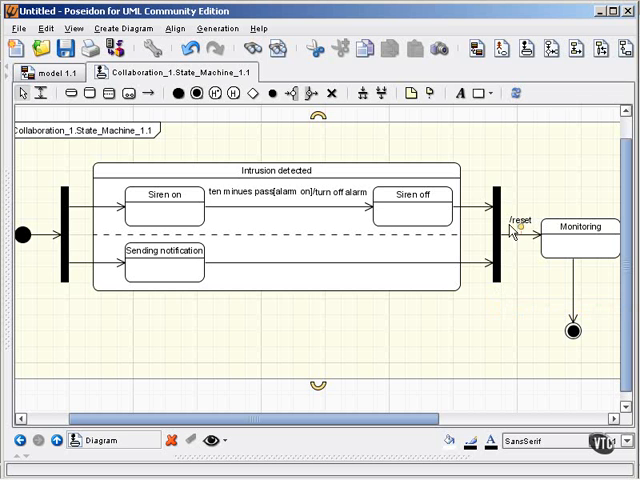
{"action": "mouse_move", "coordinate": [218, 322]}
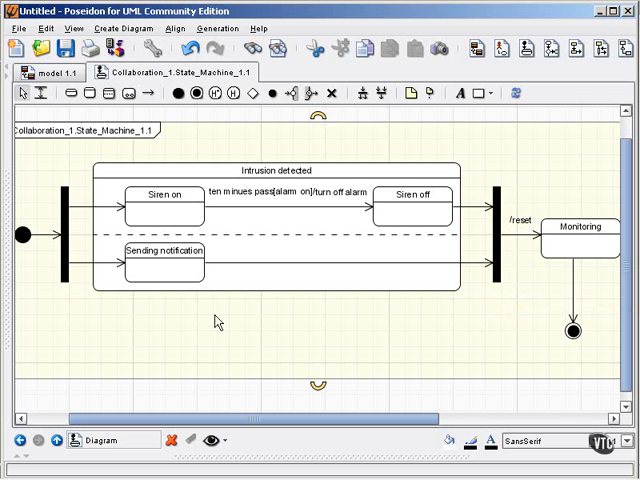
{"action": "mouse_move", "coordinate": [416, 228]}
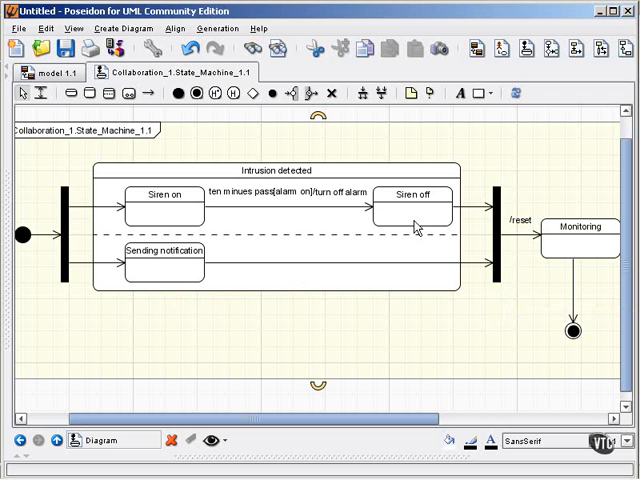
{"action": "mouse_move", "coordinate": [484, 210]}
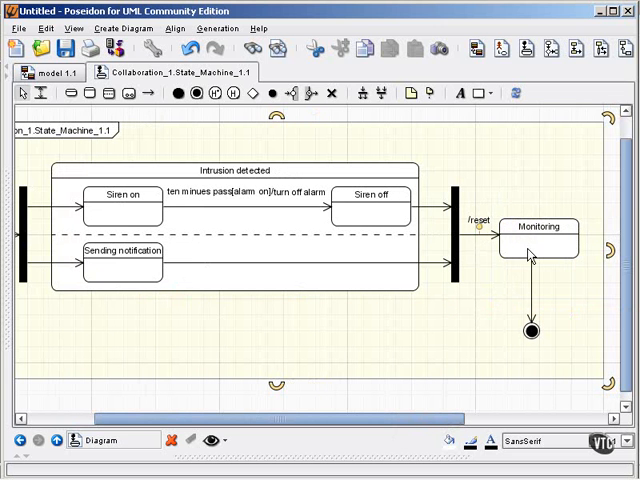
{"action": "mouse_move", "coordinate": [560, 320]}
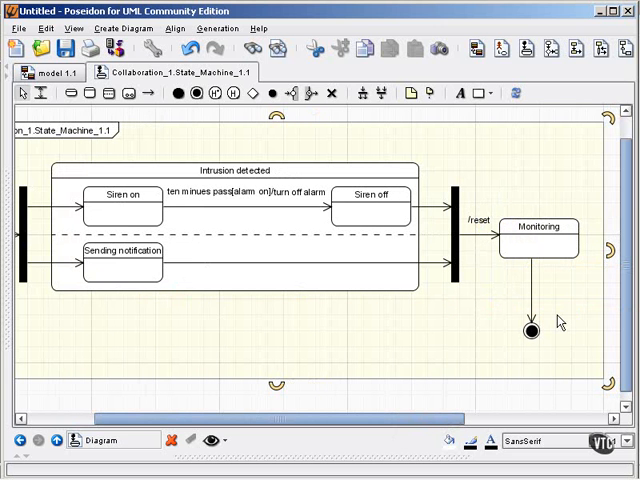
{"action": "mouse_move", "coordinate": [560, 344]}
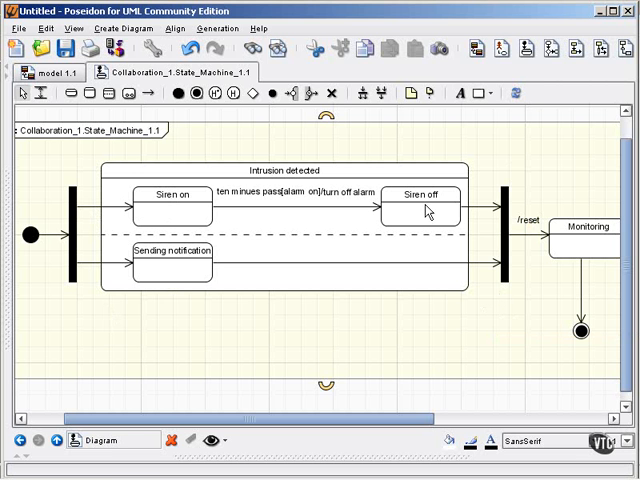
{"action": "mouse_move", "coordinate": [502, 304]}
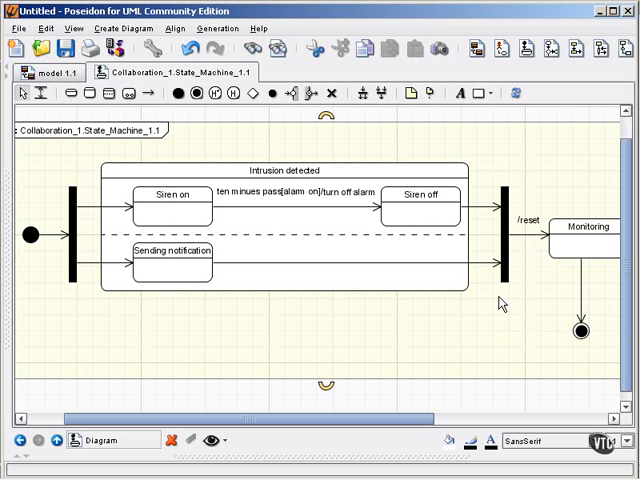
{"action": "mouse_move", "coordinate": [524, 244]}
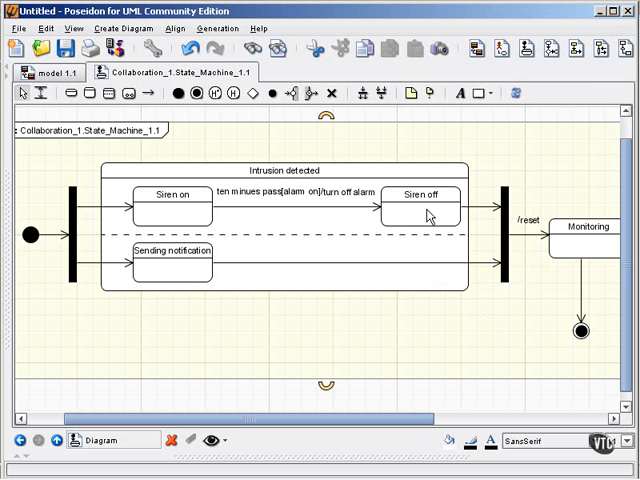
{"action": "mouse_move", "coordinate": [444, 332]}
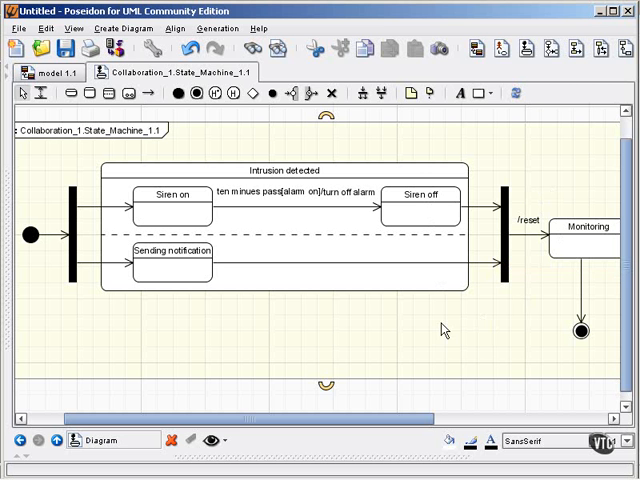